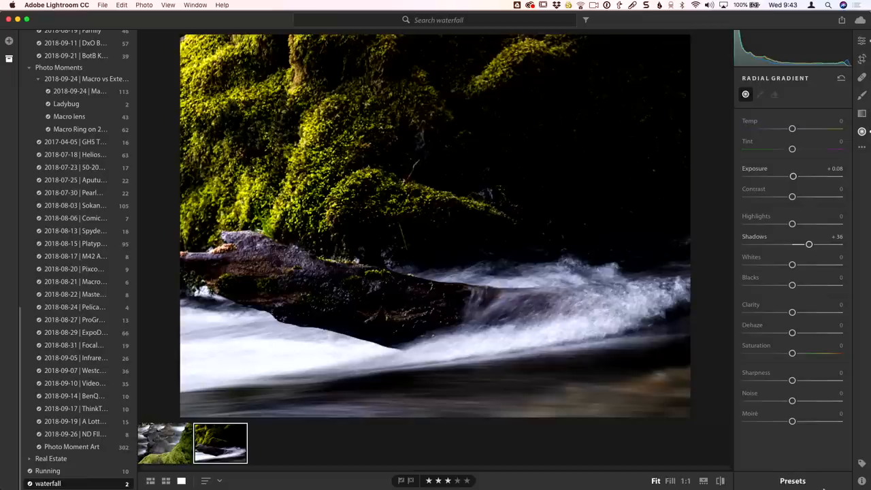
Select the wider waterfall shot from the filmstrip to edit next
click(165, 443)
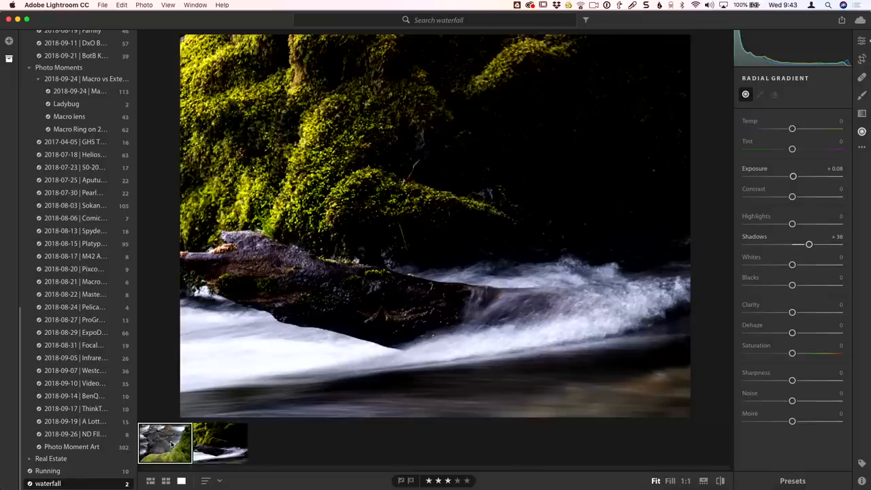